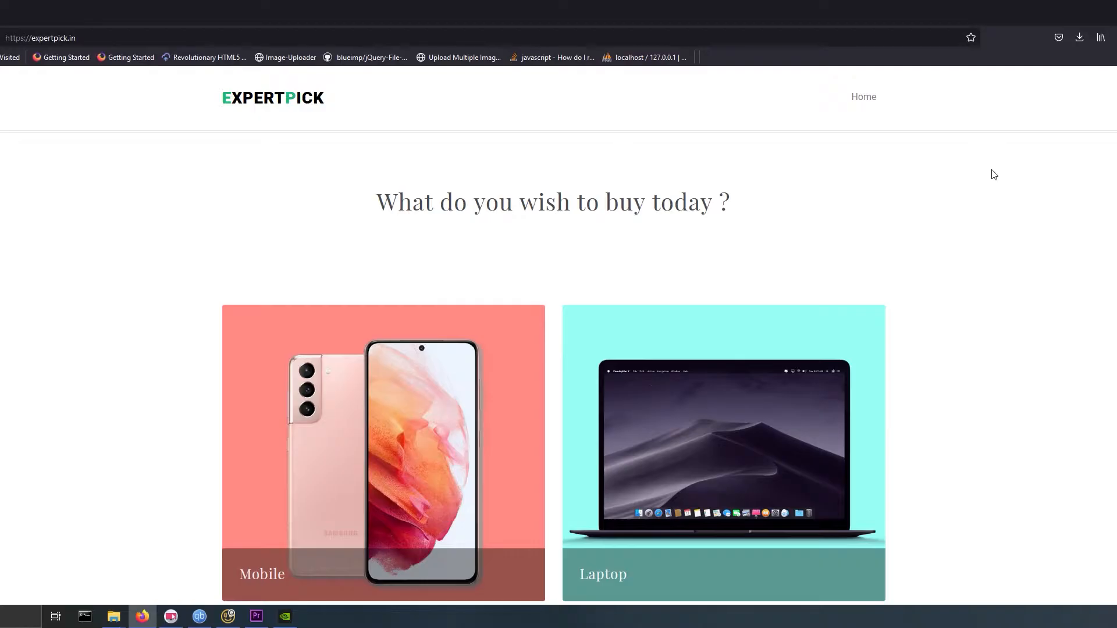
pyautogui.moveTo(991, 176)
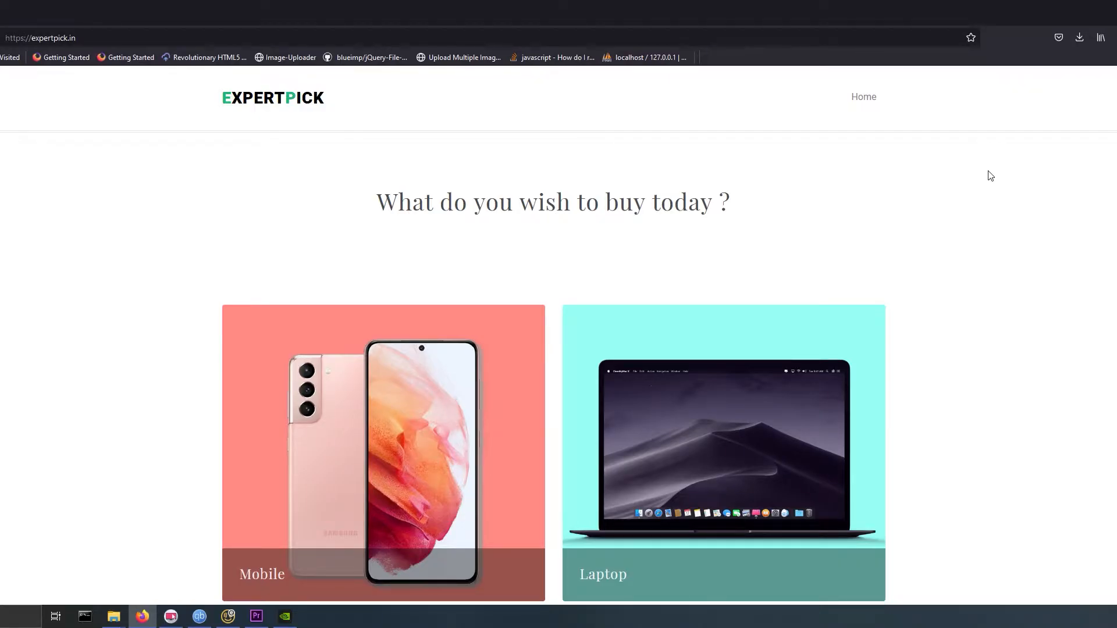
# Step: Scroll the ExpertPick page down to the For Gaming laptop list with the Lenovo IdeaPad L340
pyautogui.scroll(-3)
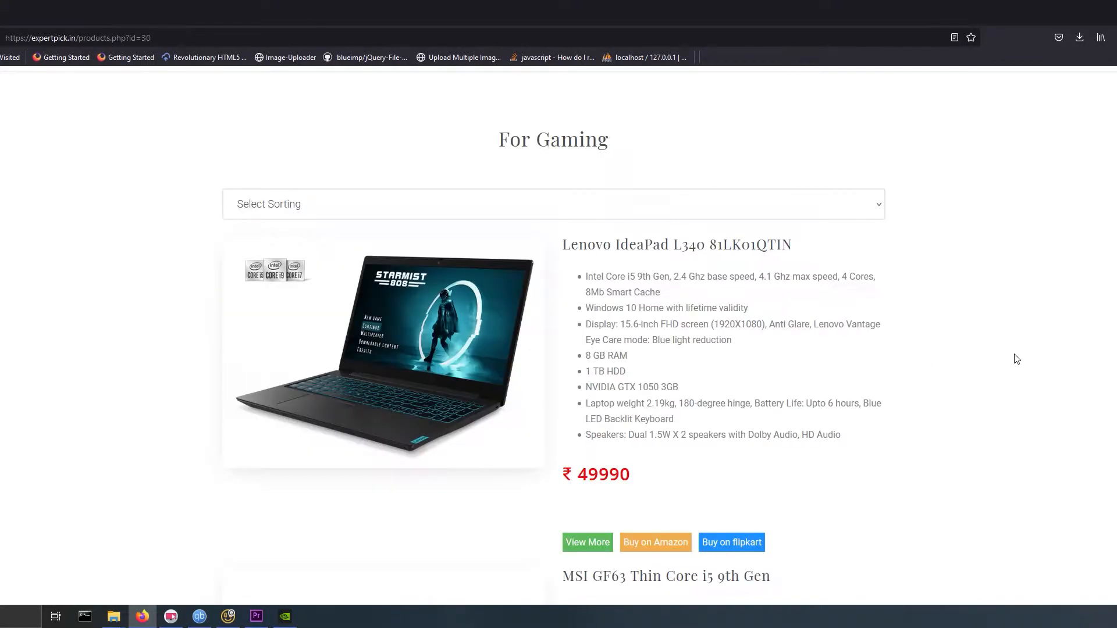
pyautogui.scroll(-3)
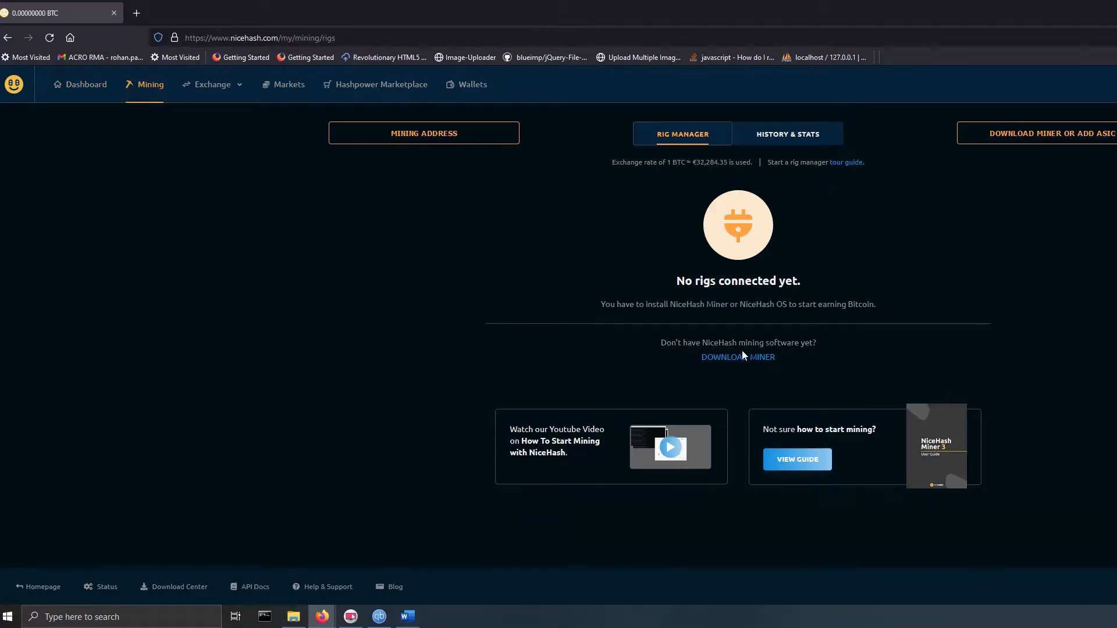
# Step: Bring up the Select mining option list via Download Miner on the Mining rigs page
pyautogui.click(737, 357)
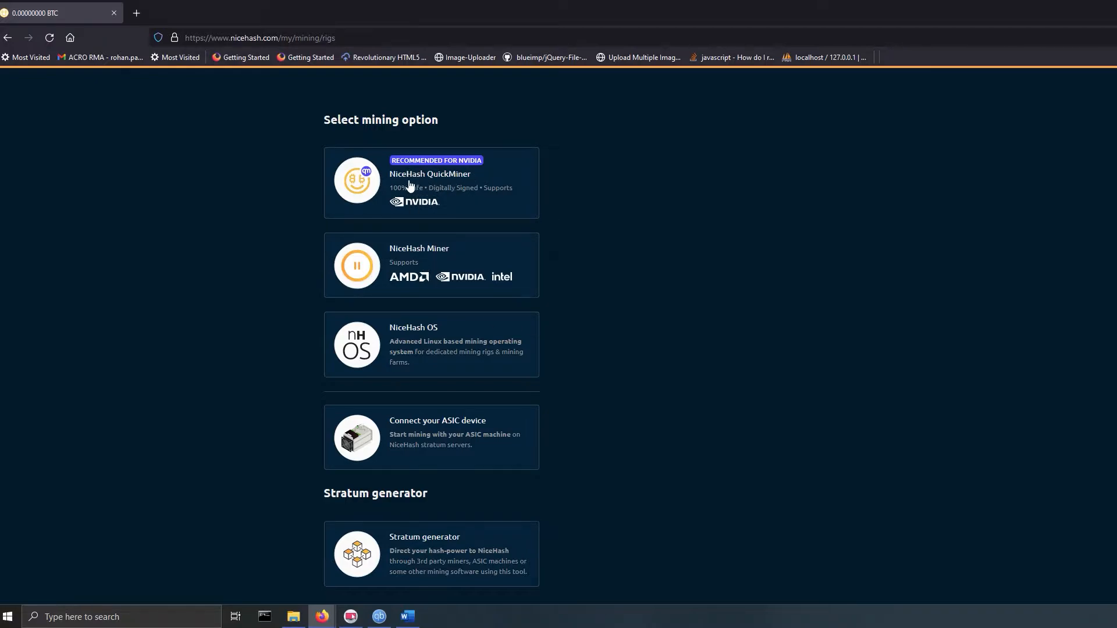
pyautogui.moveTo(458, 215)
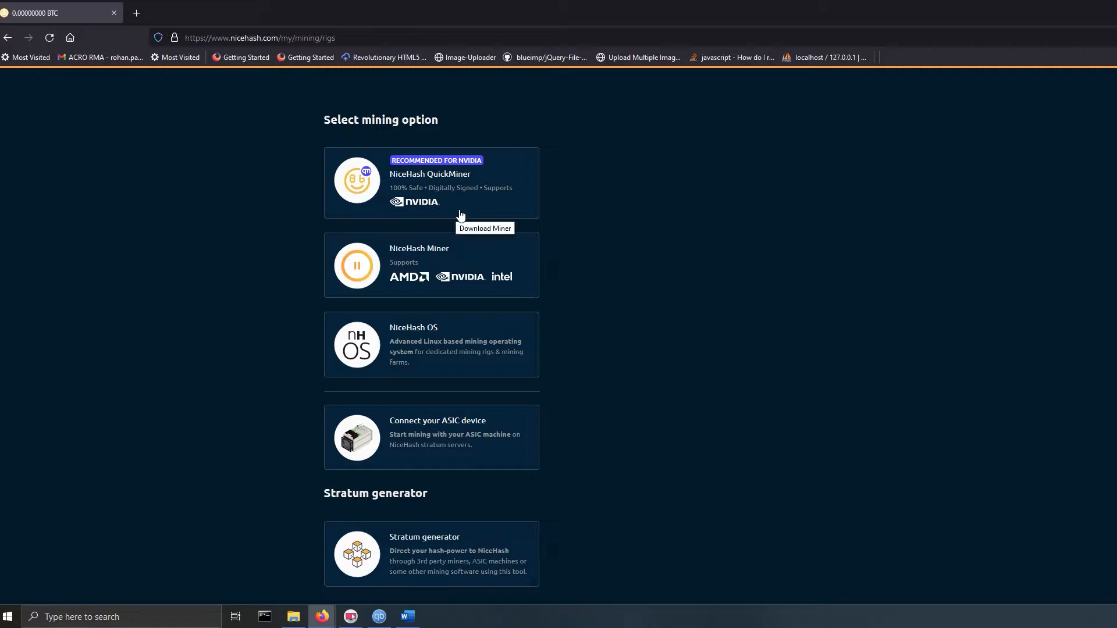
pyautogui.moveTo(430, 268)
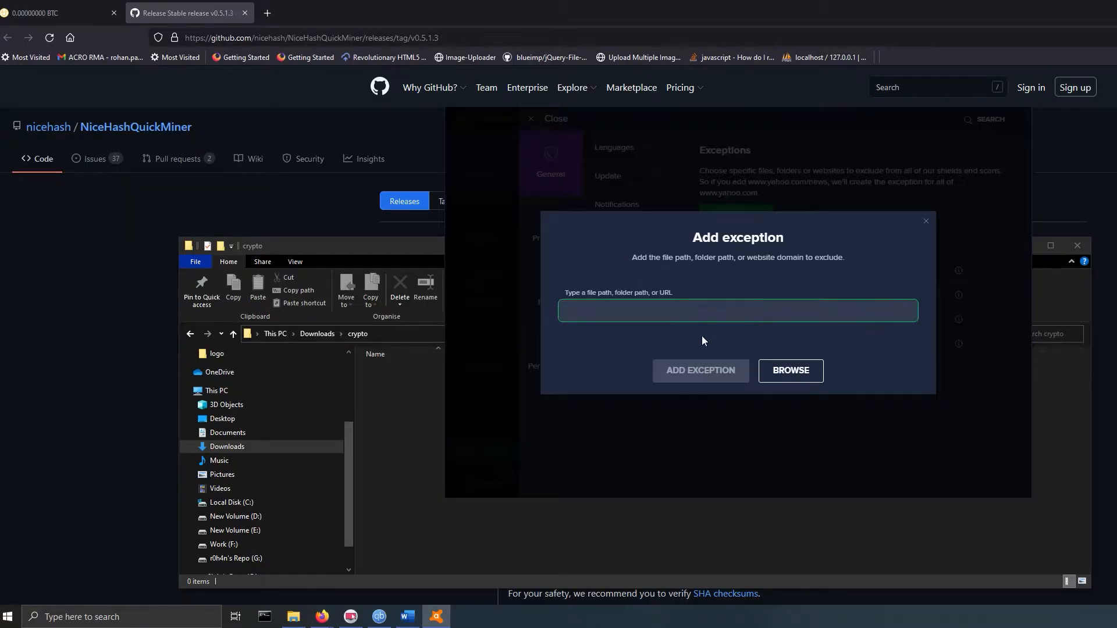
# Step: Exclude QuickMiner from antivirus scanning and reveal the NiceHash mining address to copy
pyautogui.click(791, 371)
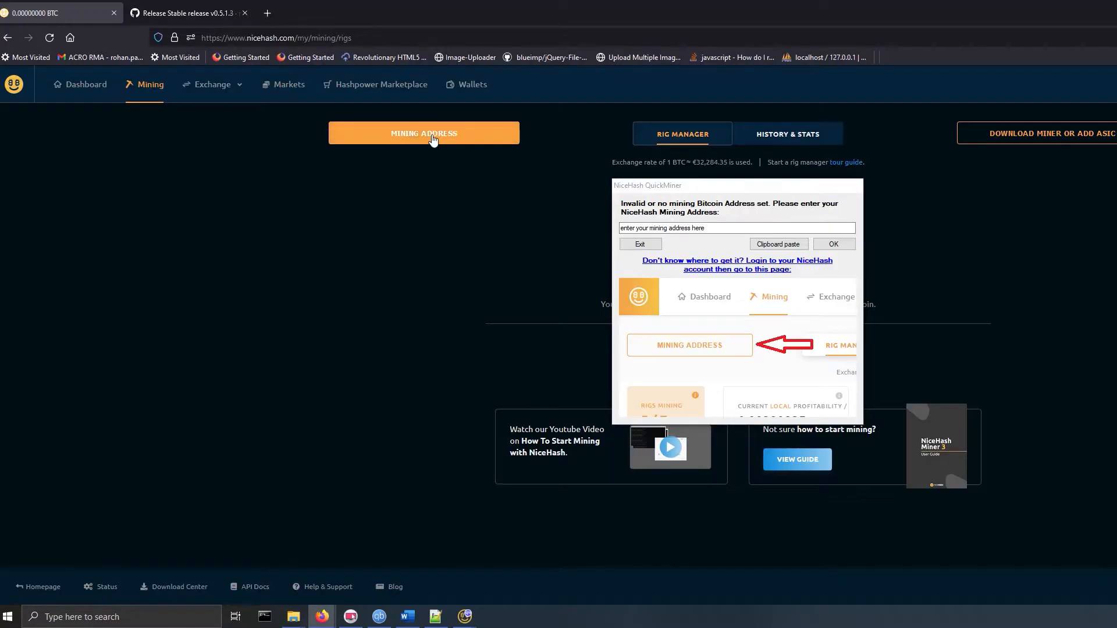
pyautogui.click(423, 132)
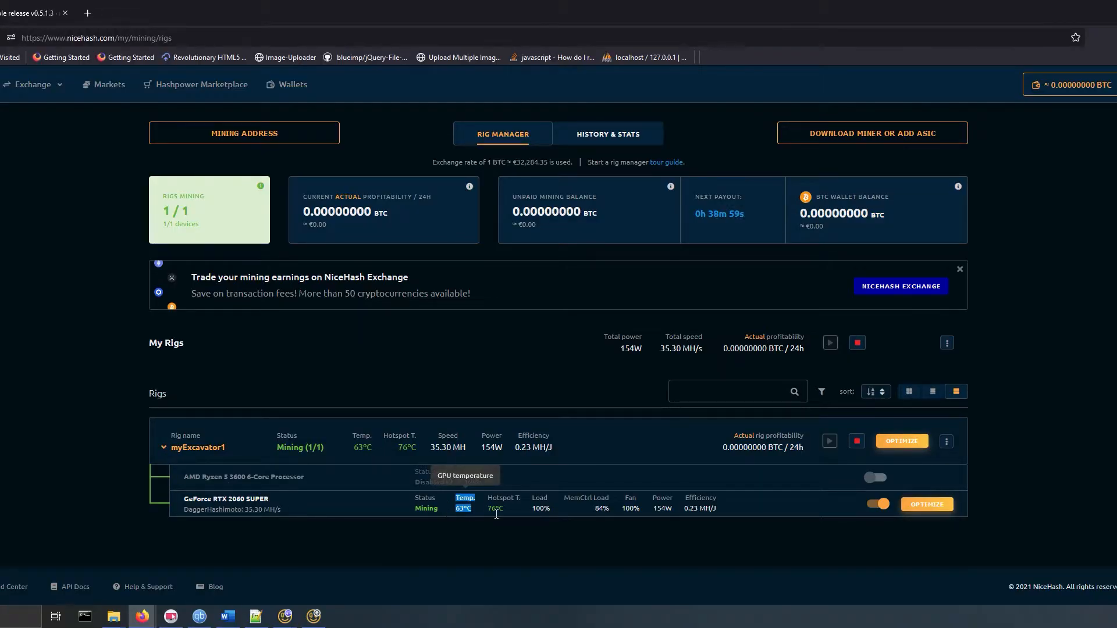
# Step: Check the GPU temperature reading of the myExcavator1 rig in Rig Manager
pyautogui.click(925, 504)
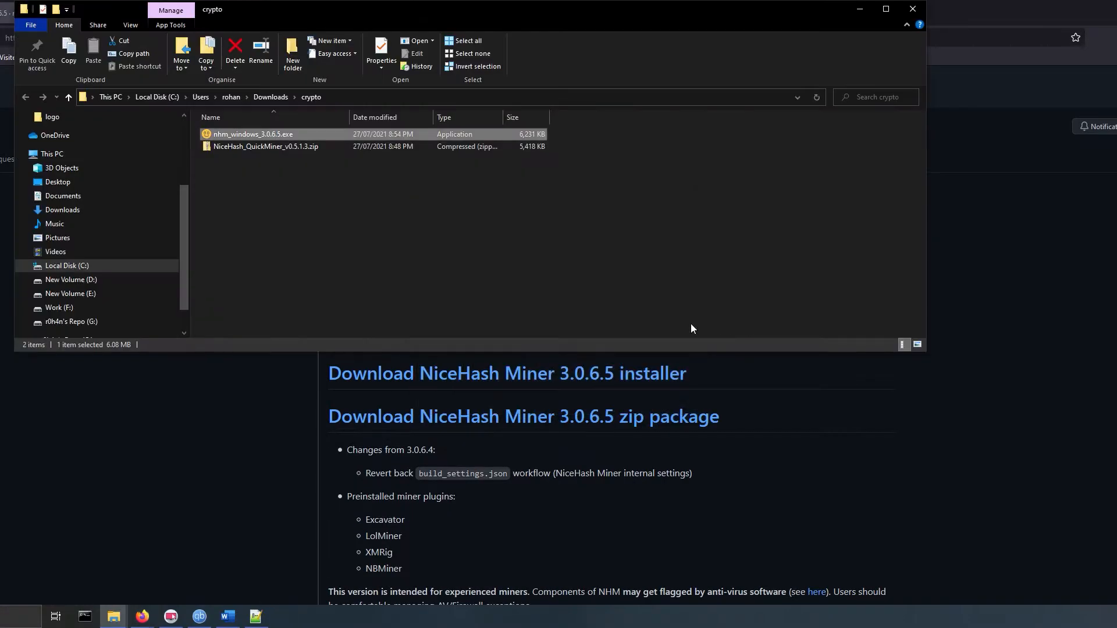
# Step: Launch nhm_windows_3.0.6.5.exe, accept the disclaimer and sign in with the account email
pyautogui.doubleClick(252, 133)
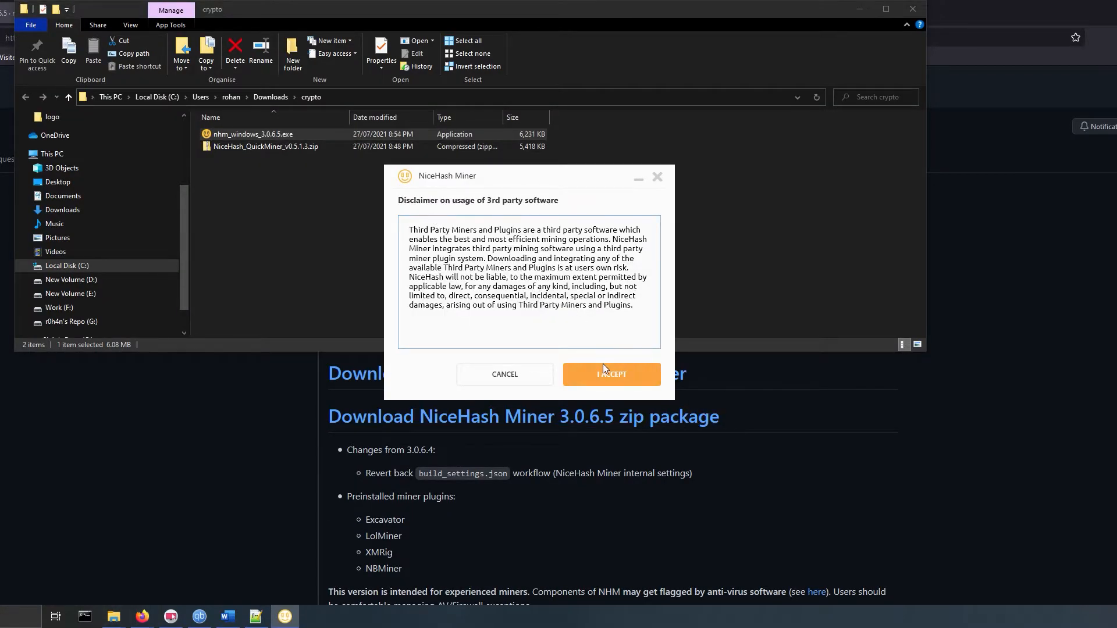
pyautogui.click(611, 374)
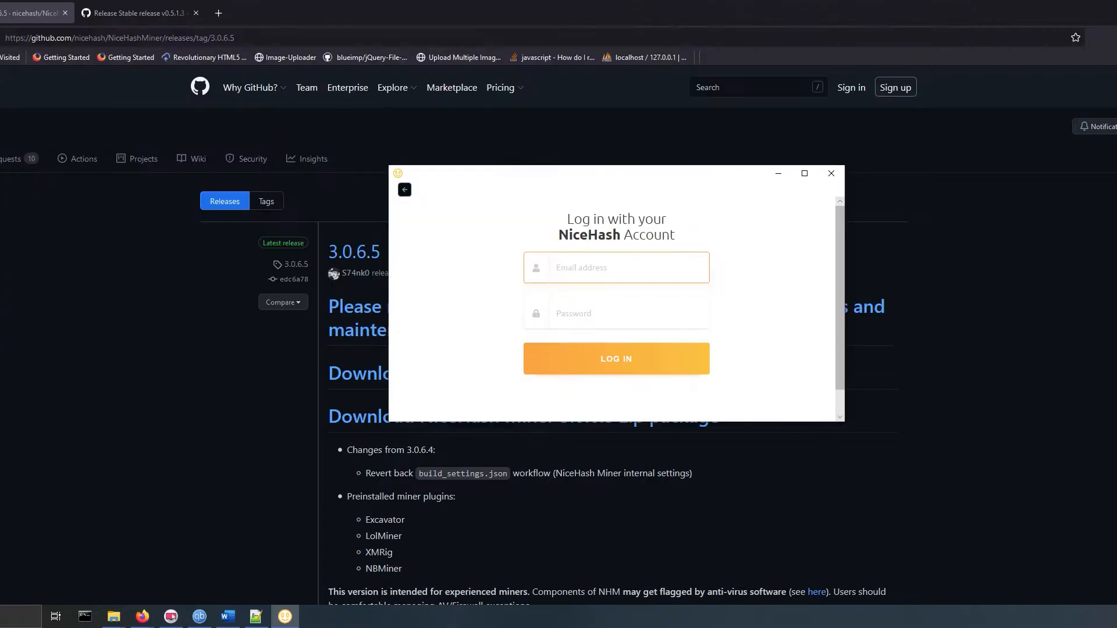
pyautogui.click(615, 358)
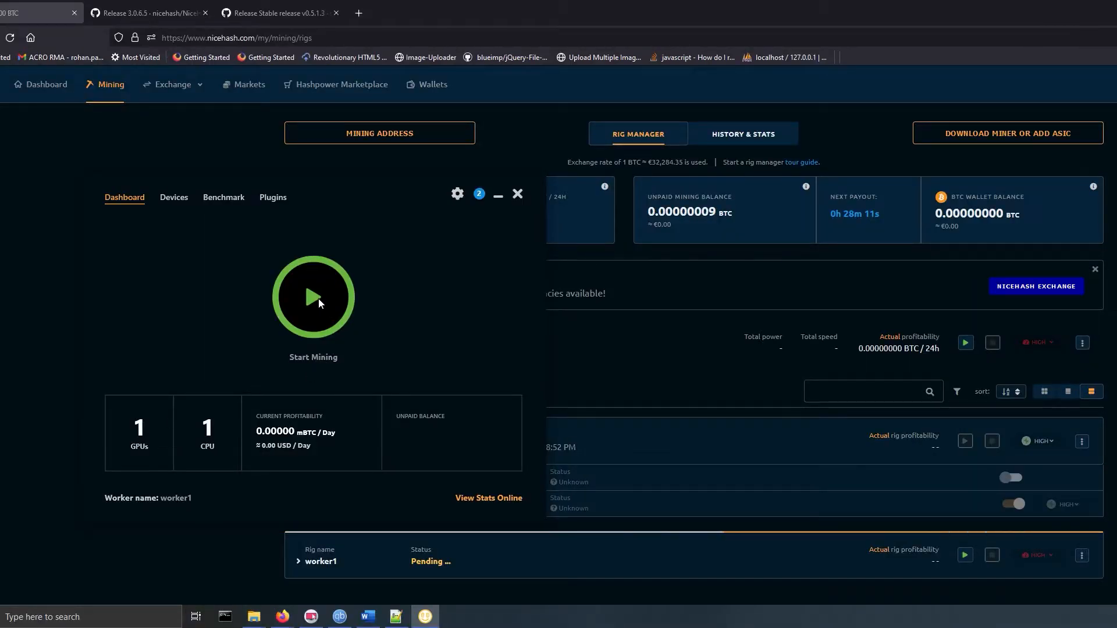
# Step: Start mining, then review the Dashboard and Benchmark views
pyautogui.click(312, 296)
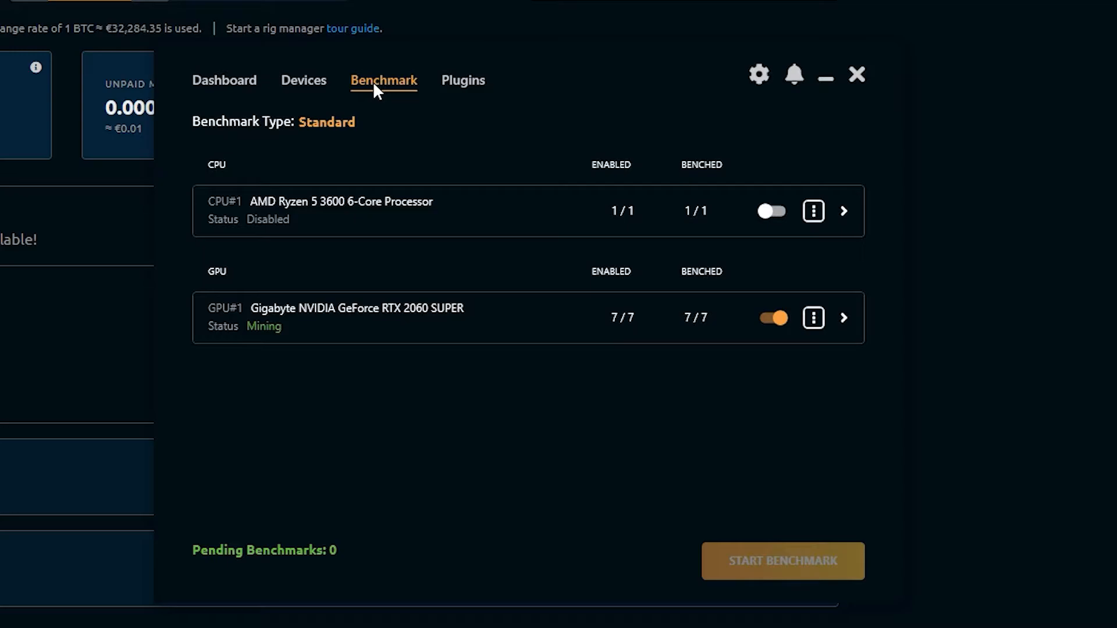
pyautogui.click(224, 80)
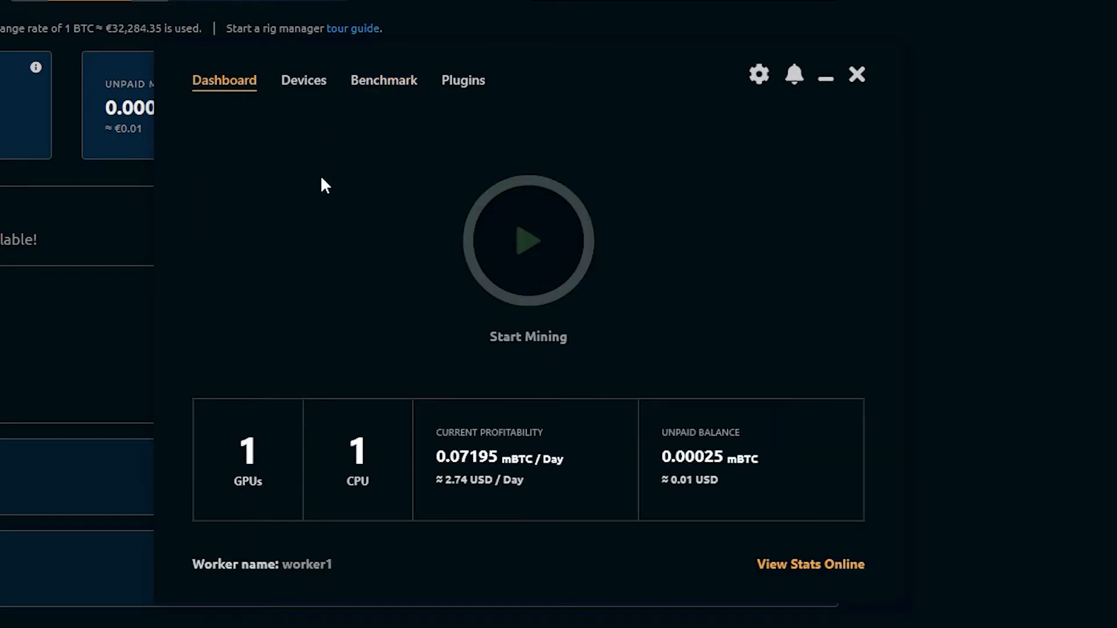
pyautogui.click(383, 81)
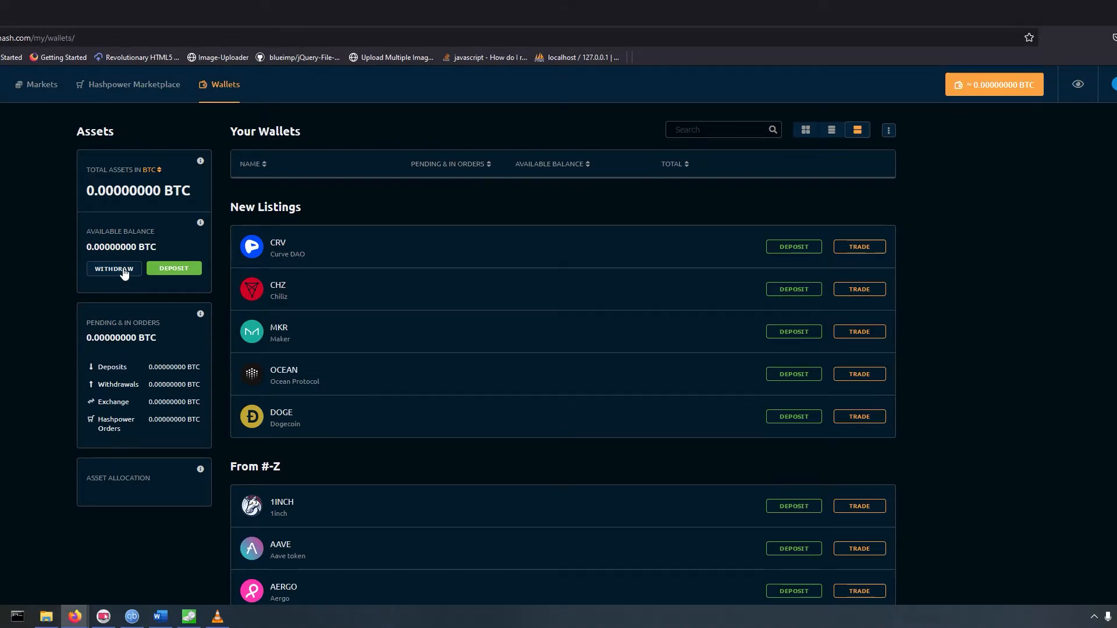
# Step: Begin a BTC withdrawal and choose to connect a Coinbase account as the destination
pyautogui.click(114, 269)
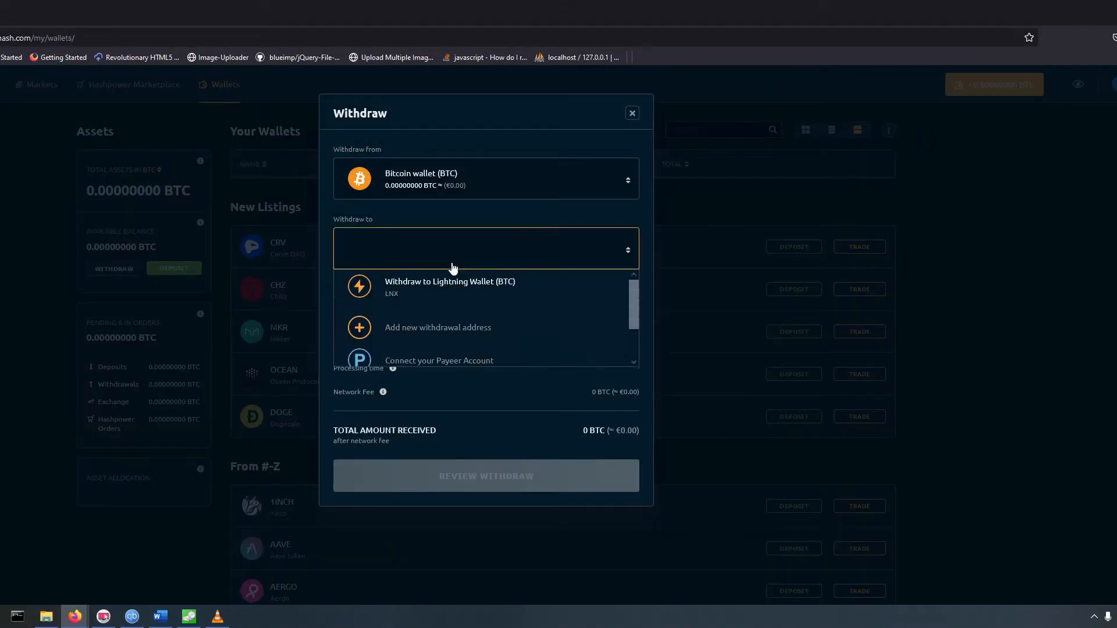
pyautogui.click(1093, 85)
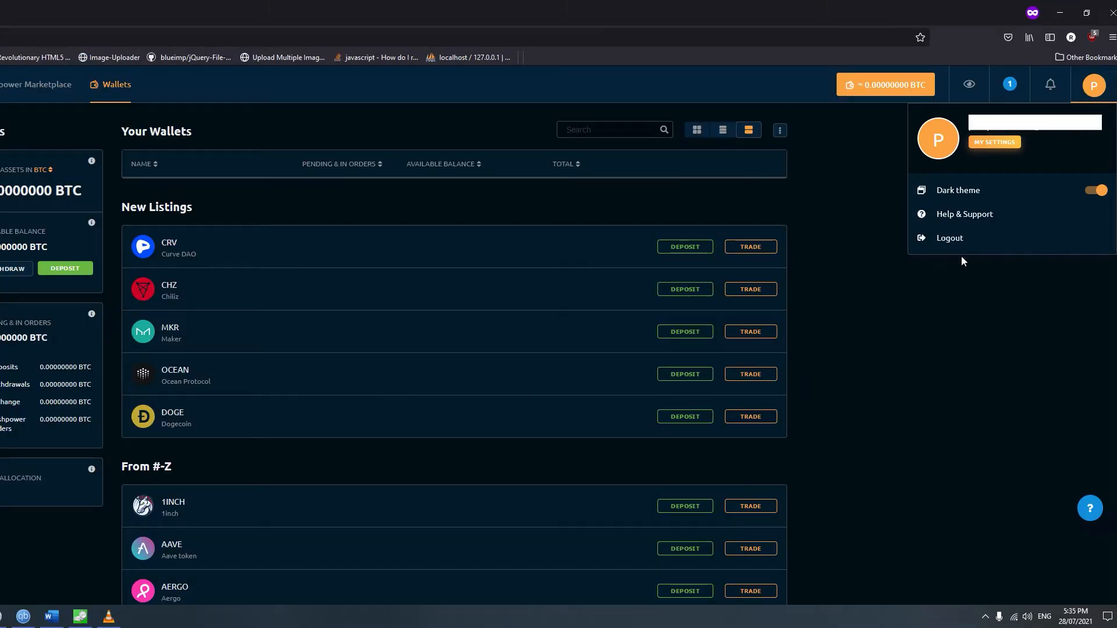
pyautogui.click(993, 142)
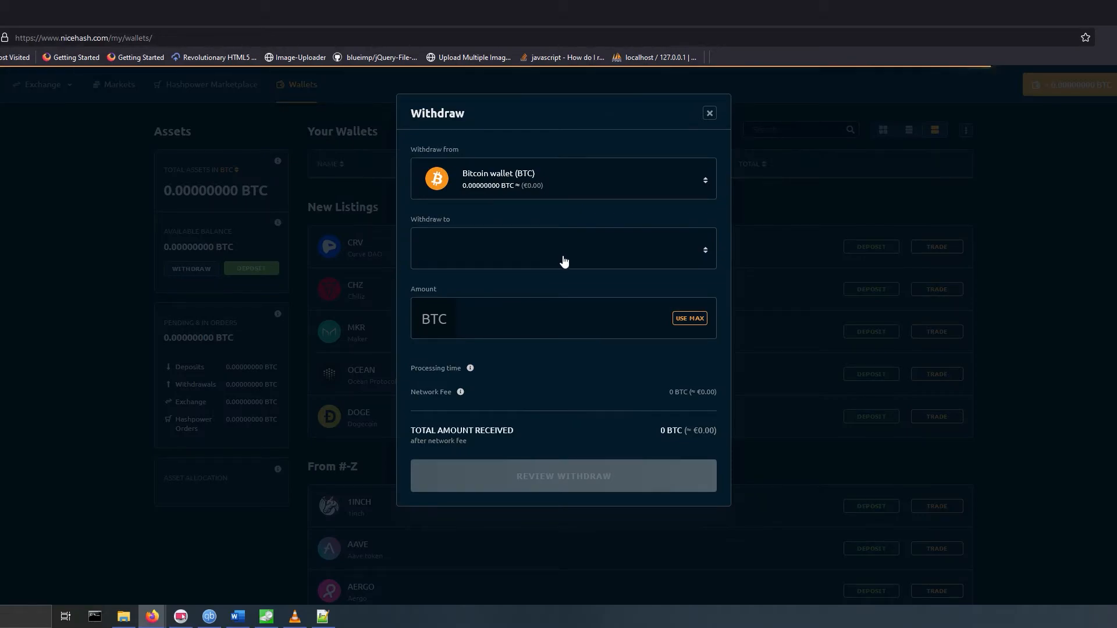
pyautogui.click(563, 249)
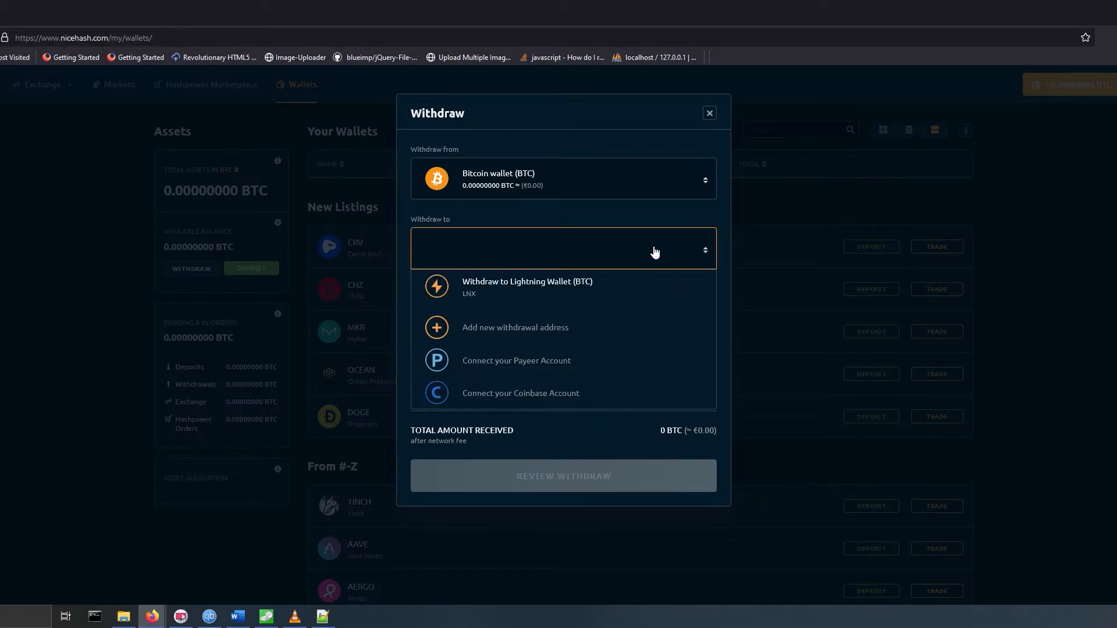
pyautogui.click(521, 392)
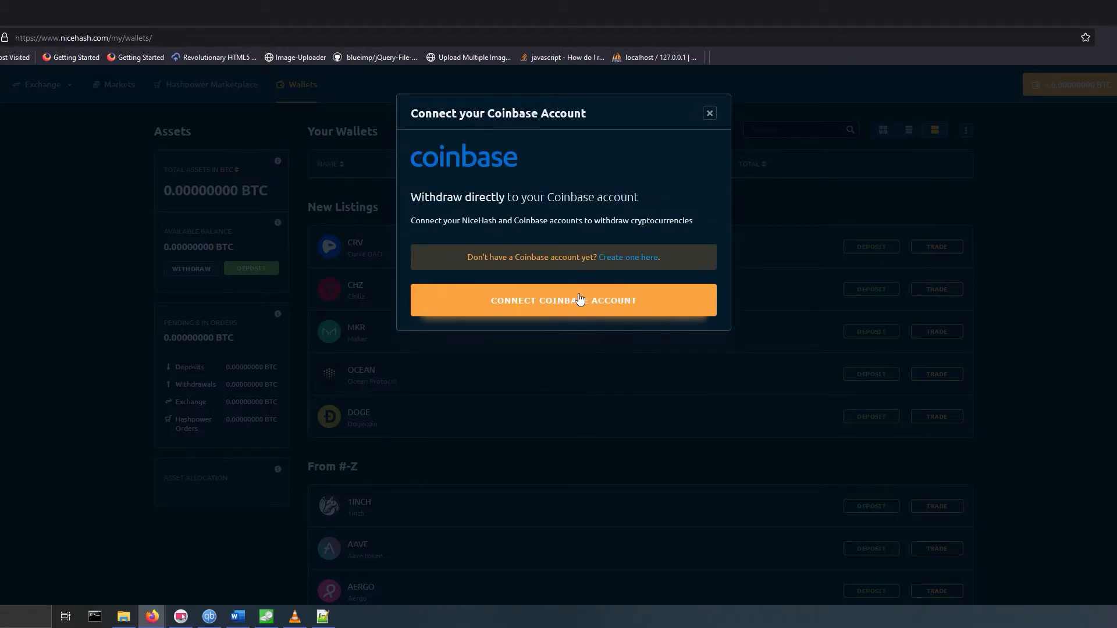
# Step: Fill the Coinbase OAuth sign-in with the saved email details to authorize NiceHashMining
pyautogui.click(564, 301)
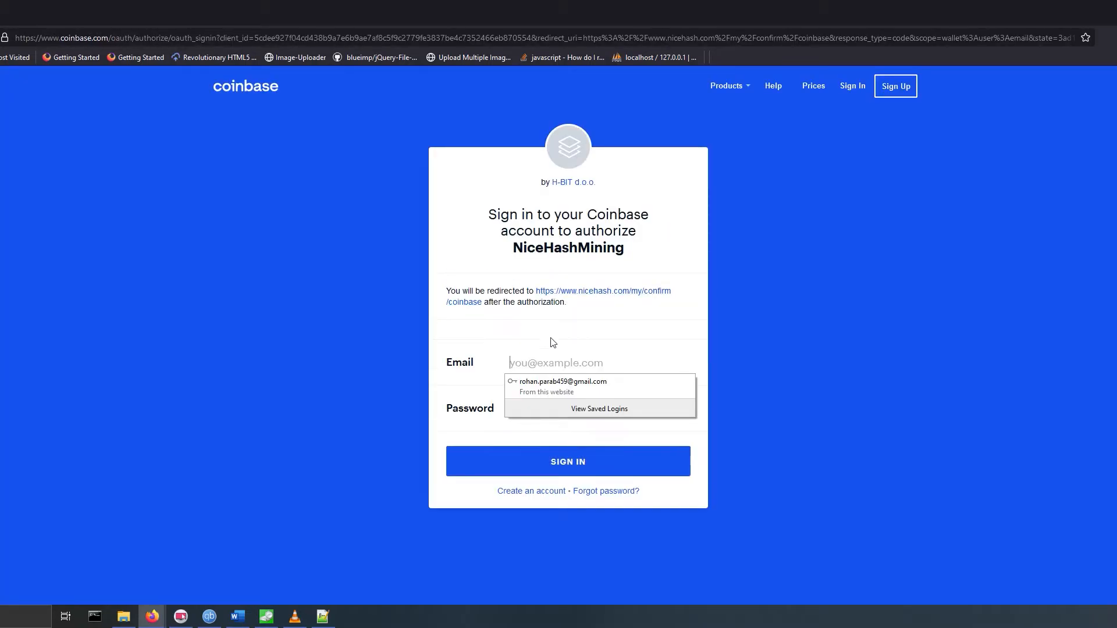
pyautogui.click(568, 461)
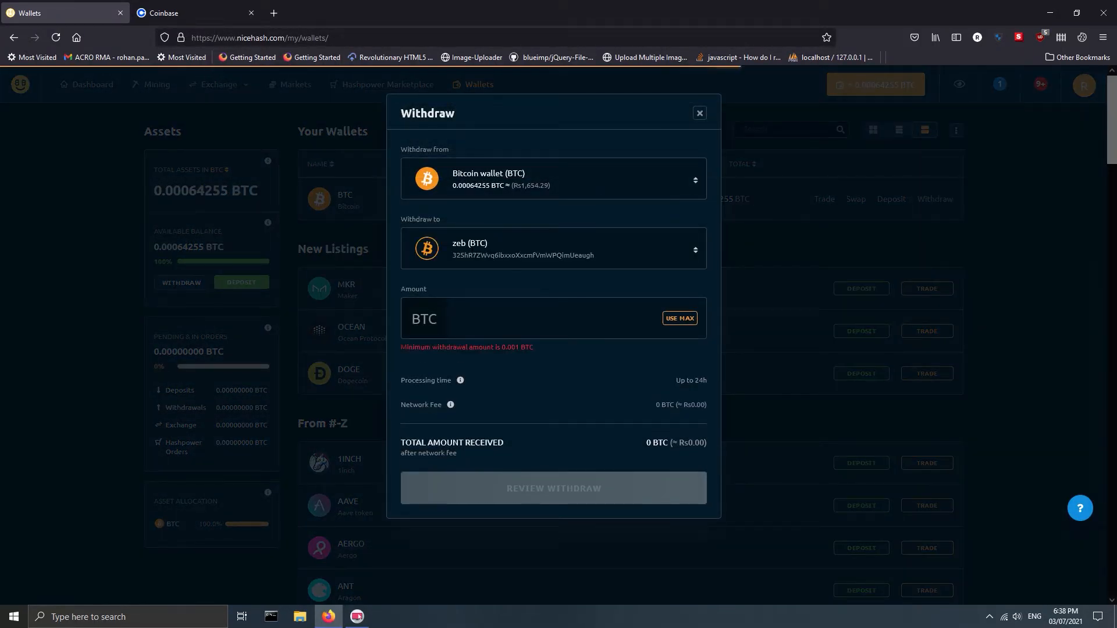
# Step: Withdraw the full 0.00064255 BTC balance to the linked Coinbase wallet and review it
pyautogui.click(553, 249)
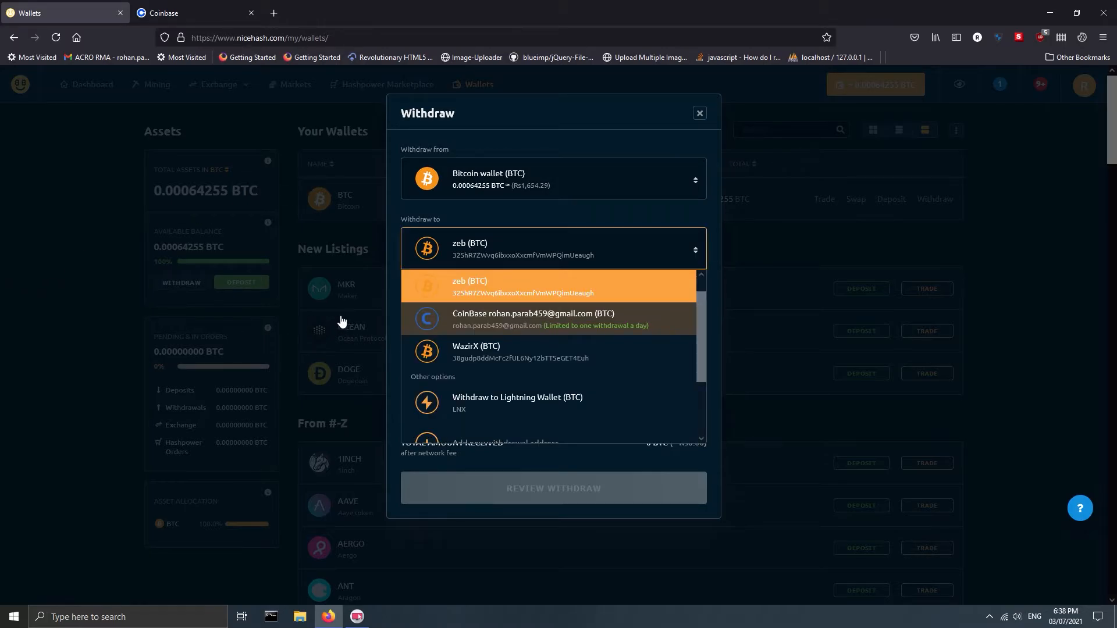
pyautogui.click(530, 319)
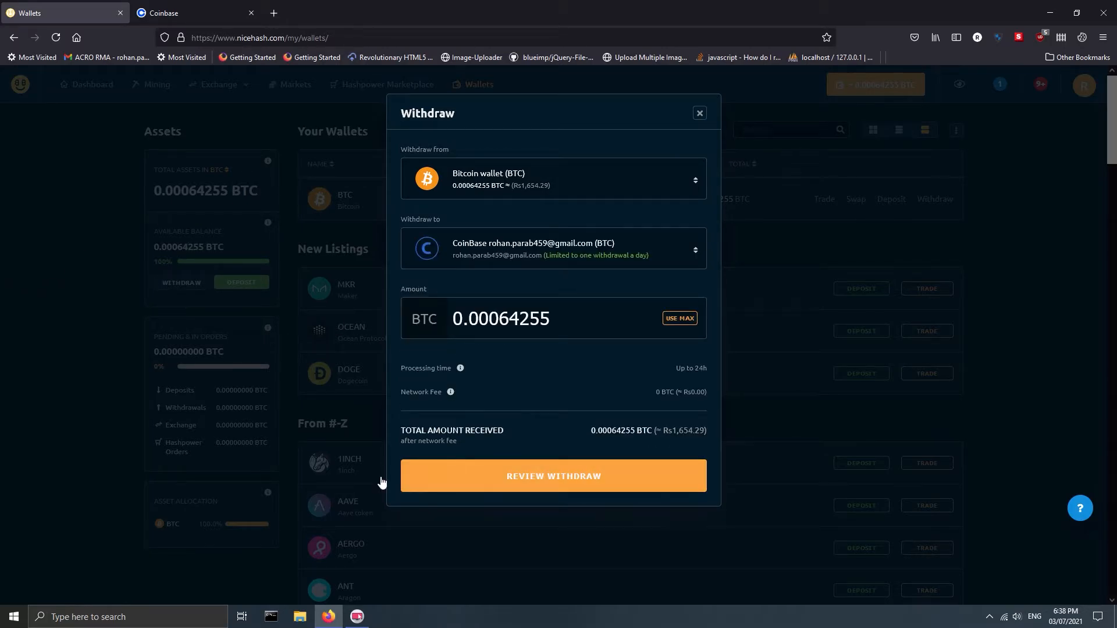
pyautogui.click(554, 476)
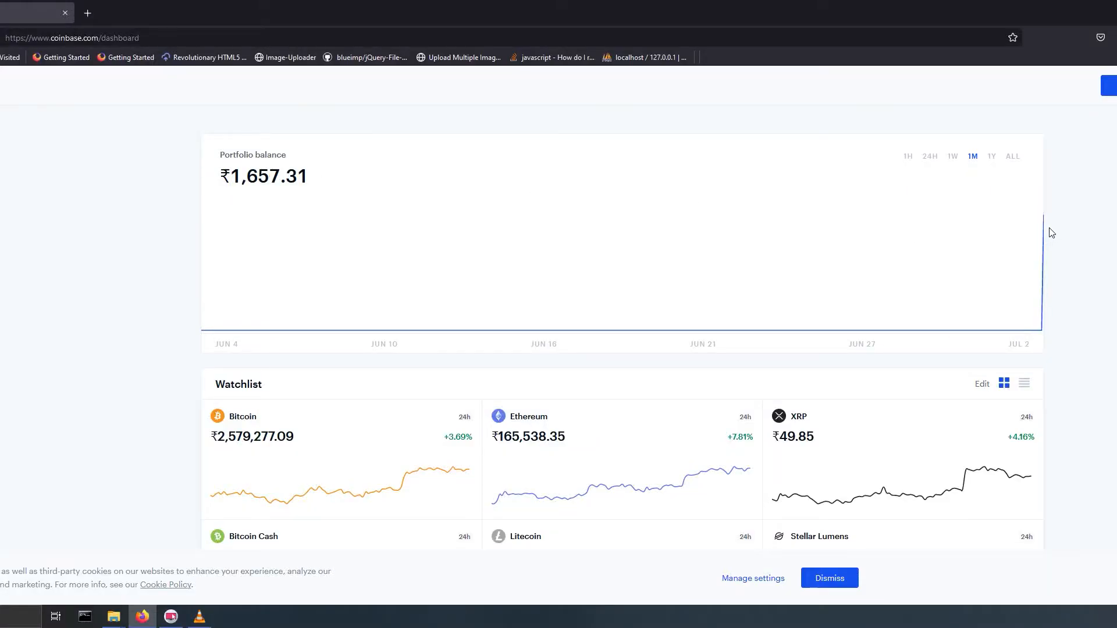
# Step: Start a bitcoin send from Coinbase and switch to the WazirX BTC/INR page
pyautogui.click(1027, 85)
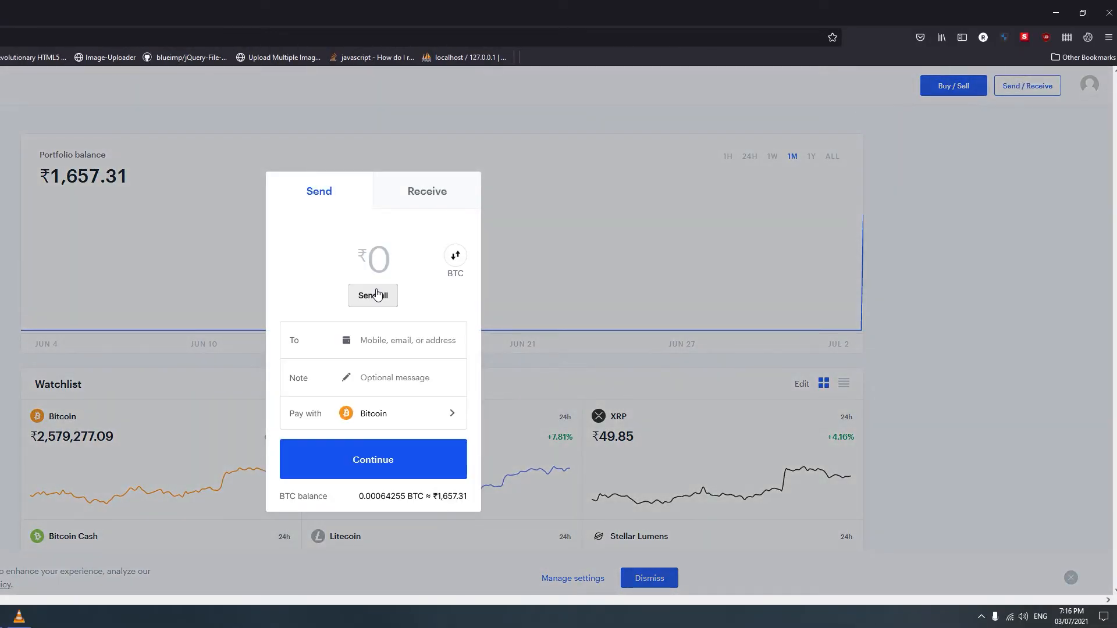
pyautogui.click(313, 13)
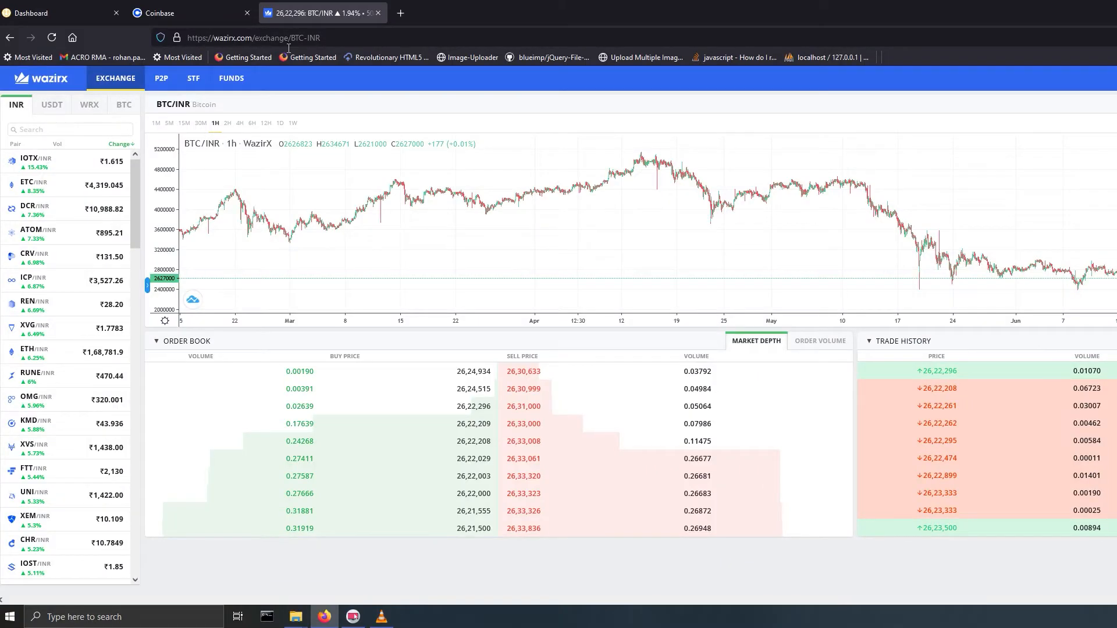
# Step: Filter the WazirX Funds table to btc, showing 0.00000674 BTC, then return to Coinbase
pyautogui.click(230, 78)
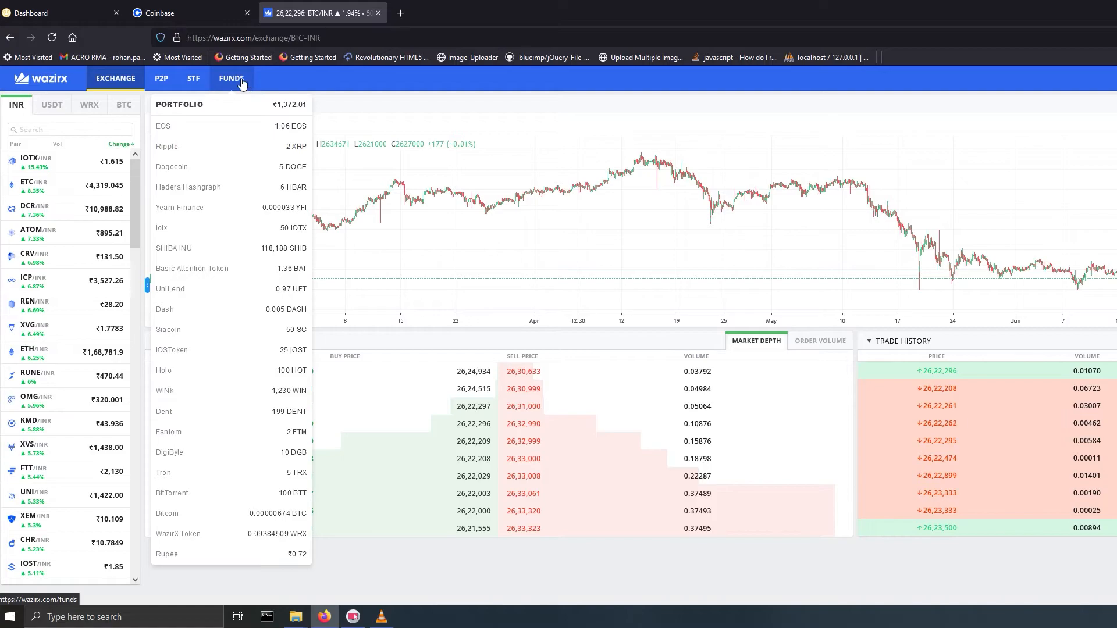
pyautogui.click(230, 78)
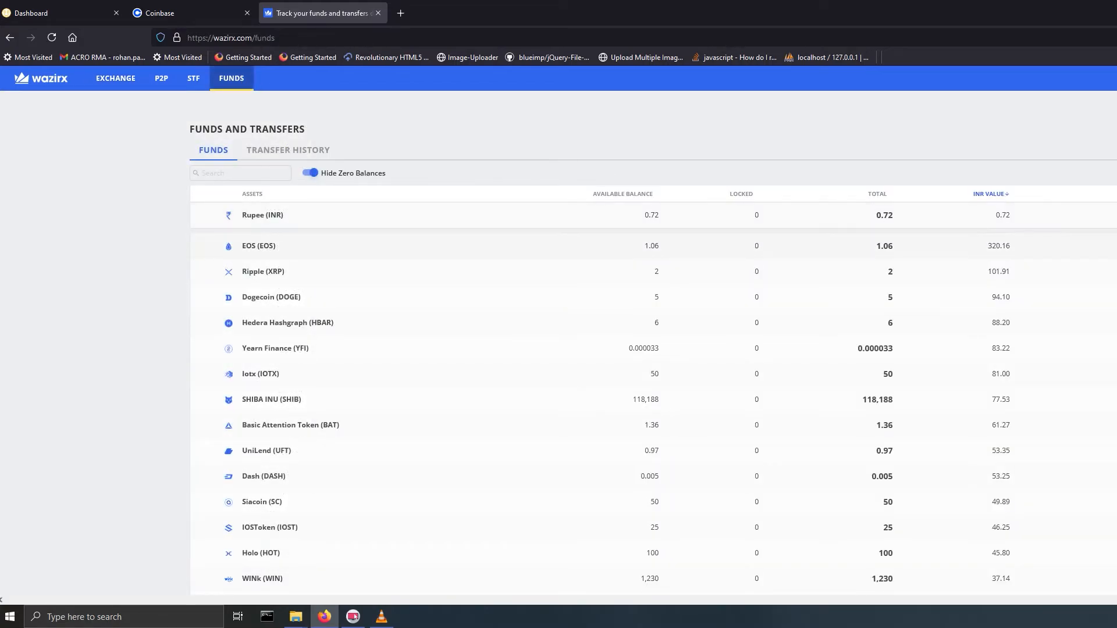
pyautogui.scroll(-3)
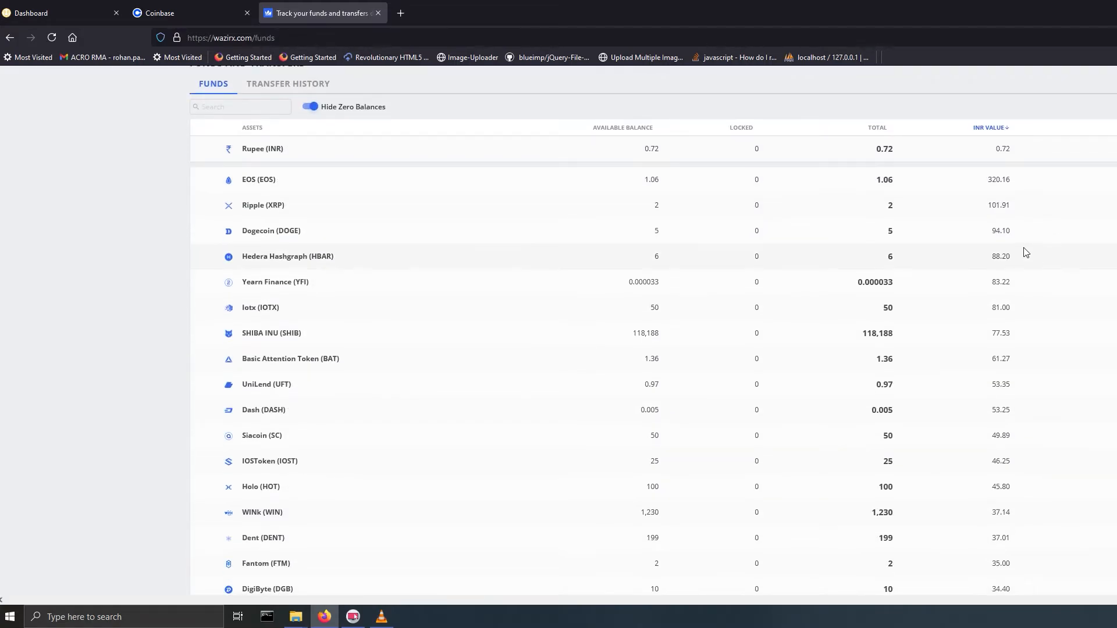
pyautogui.write('btc')
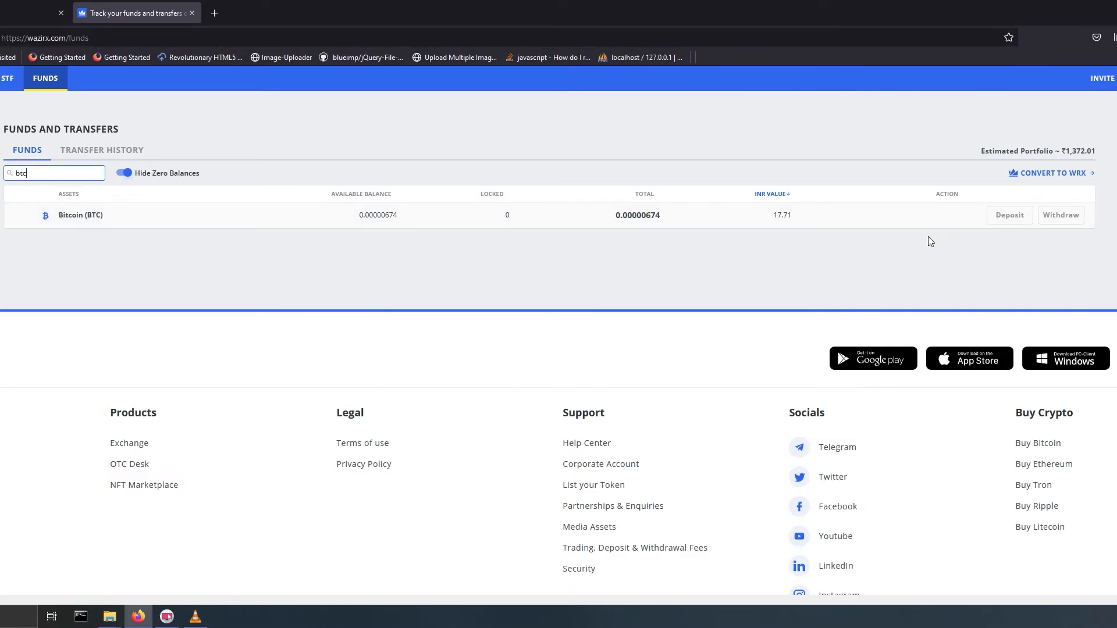
pyautogui.click(1008, 216)
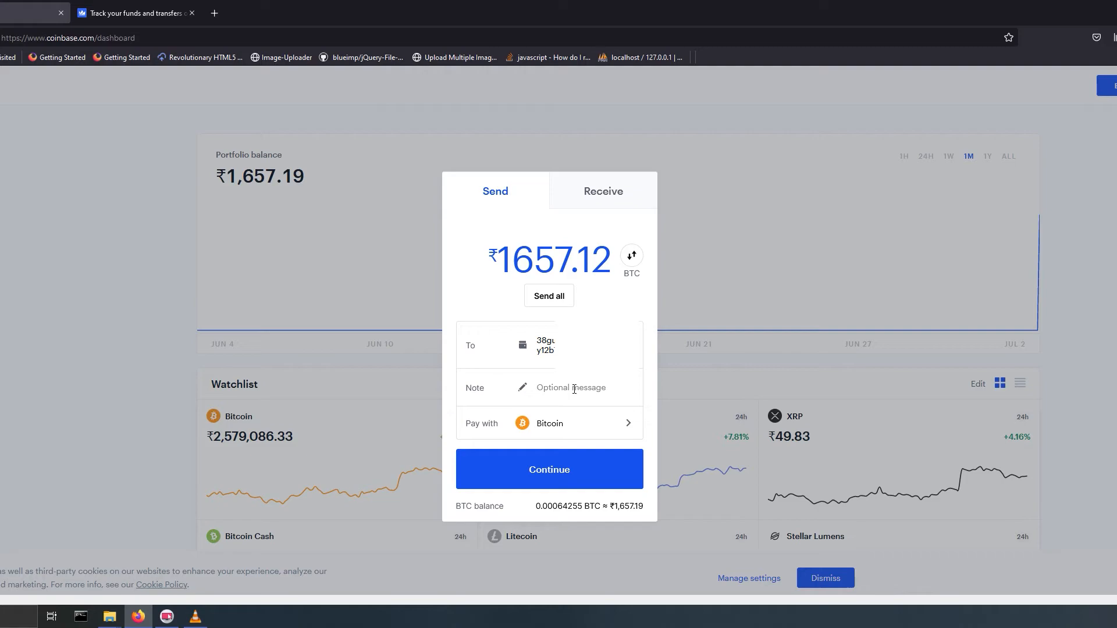
# Step: Send the whole balance, 0.00061323 BTC after fees, to the WazirX address and confirm with the 2-step code
pyautogui.click(548, 469)
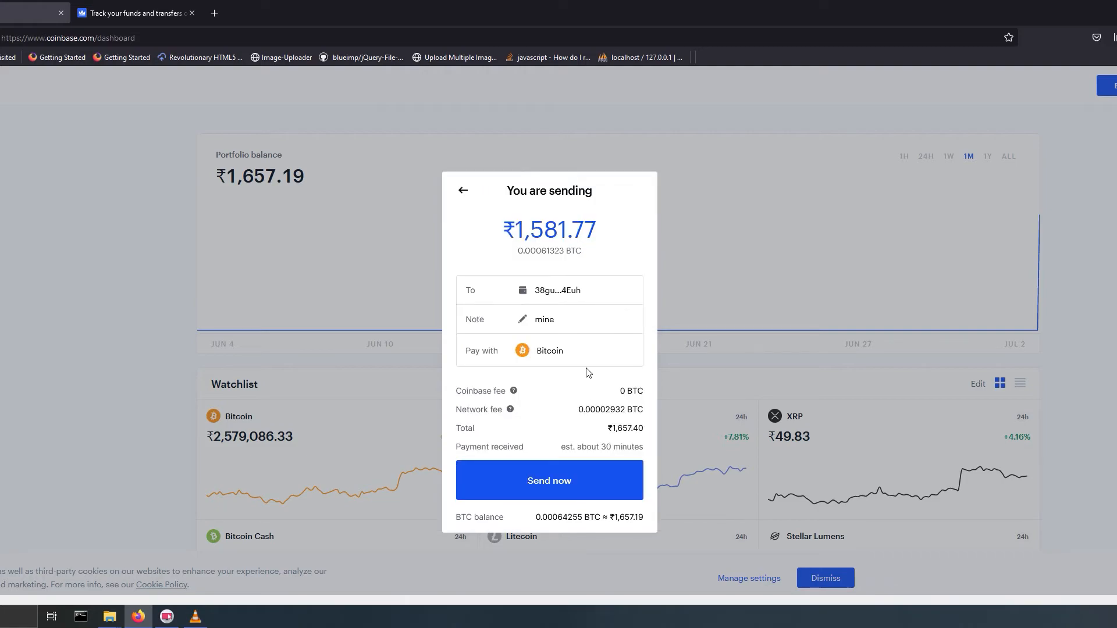
pyautogui.click(548, 481)
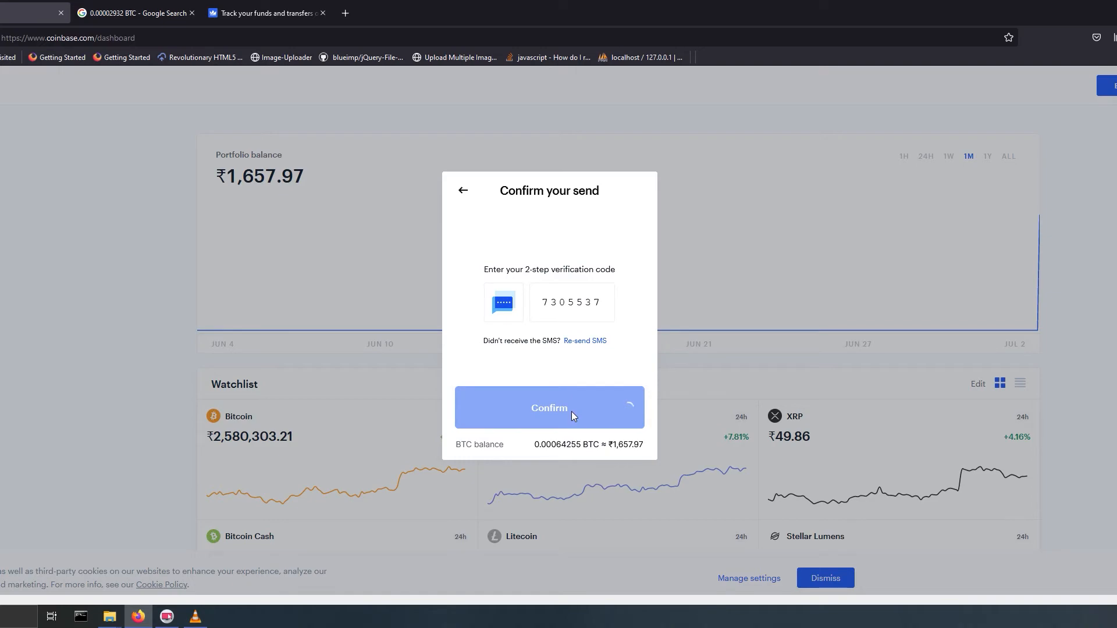
pyautogui.click(548, 407)
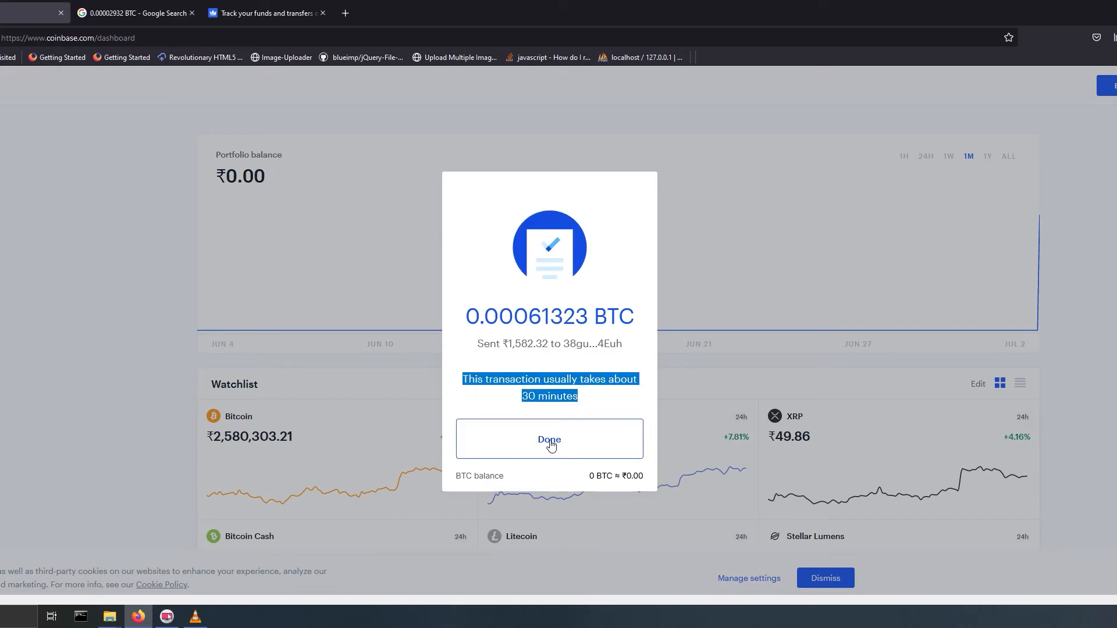
pyautogui.click(548, 439)
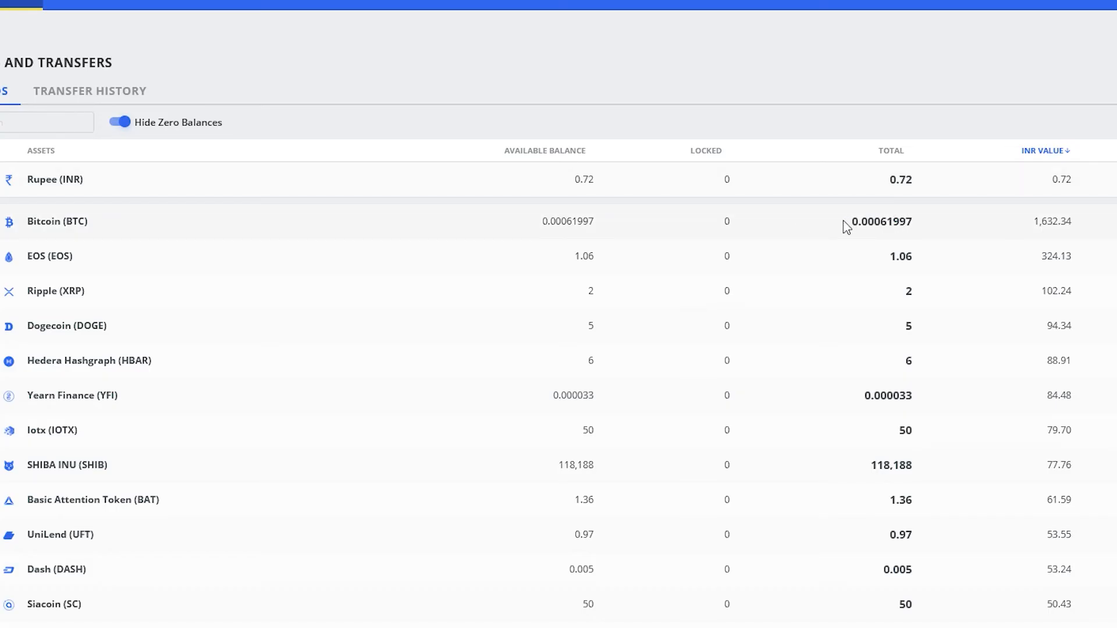
pyautogui.moveTo(930, 227)
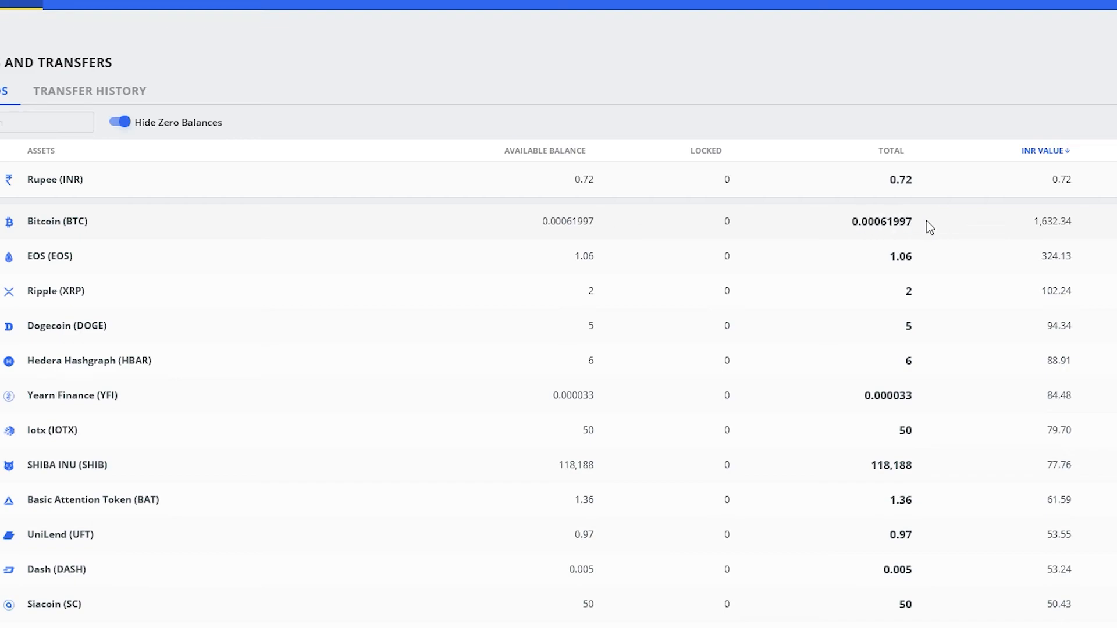
# Step: Highlight the received 0.00061997 BTC on Funds, then open the QKC/BTC market on the exchange
pyautogui.doubleClick(883, 221)
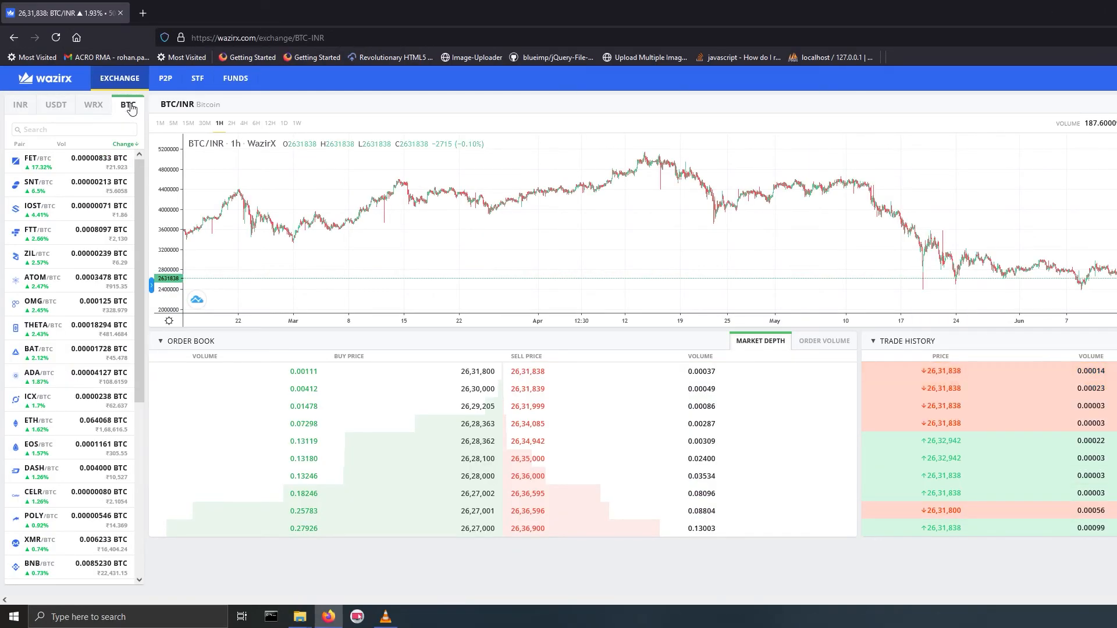
pyautogui.moveTo(71, 185)
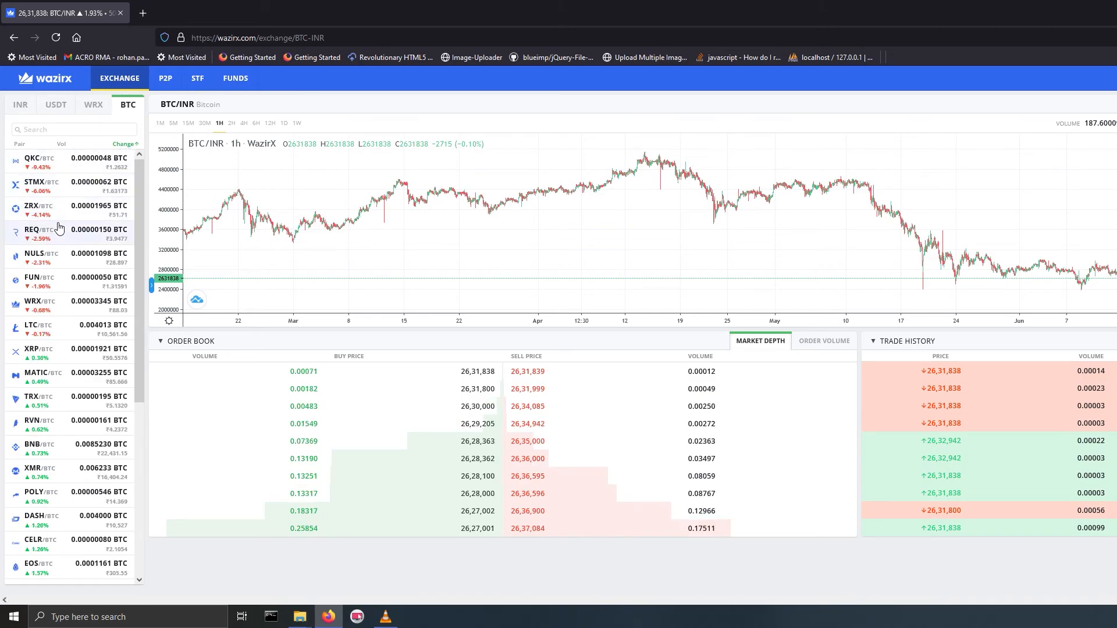
pyautogui.moveTo(112, 176)
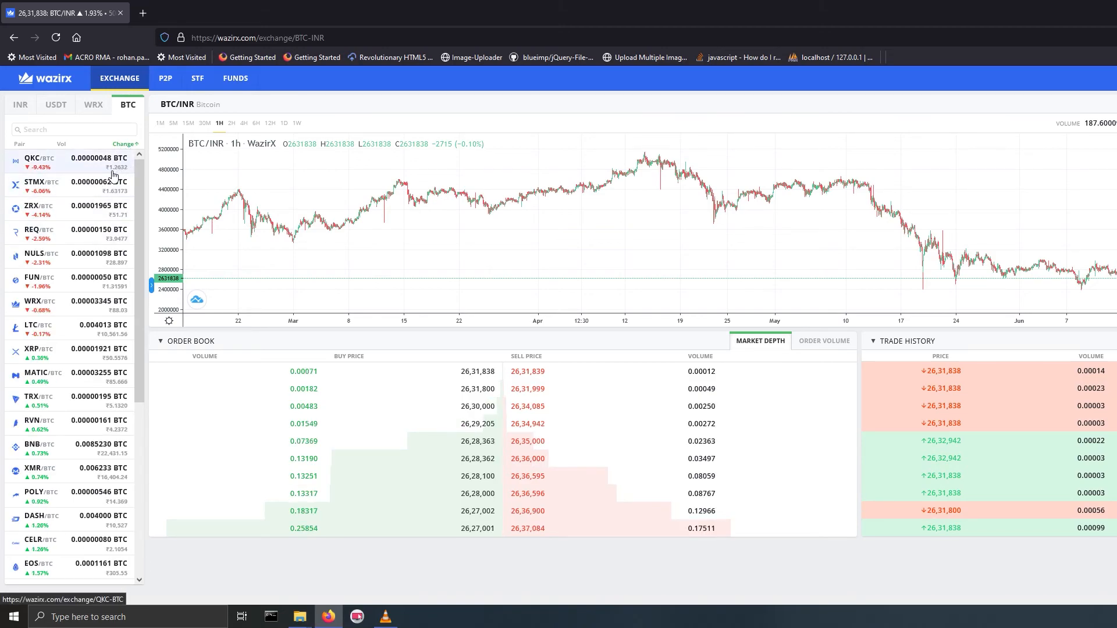
pyautogui.click(43, 161)
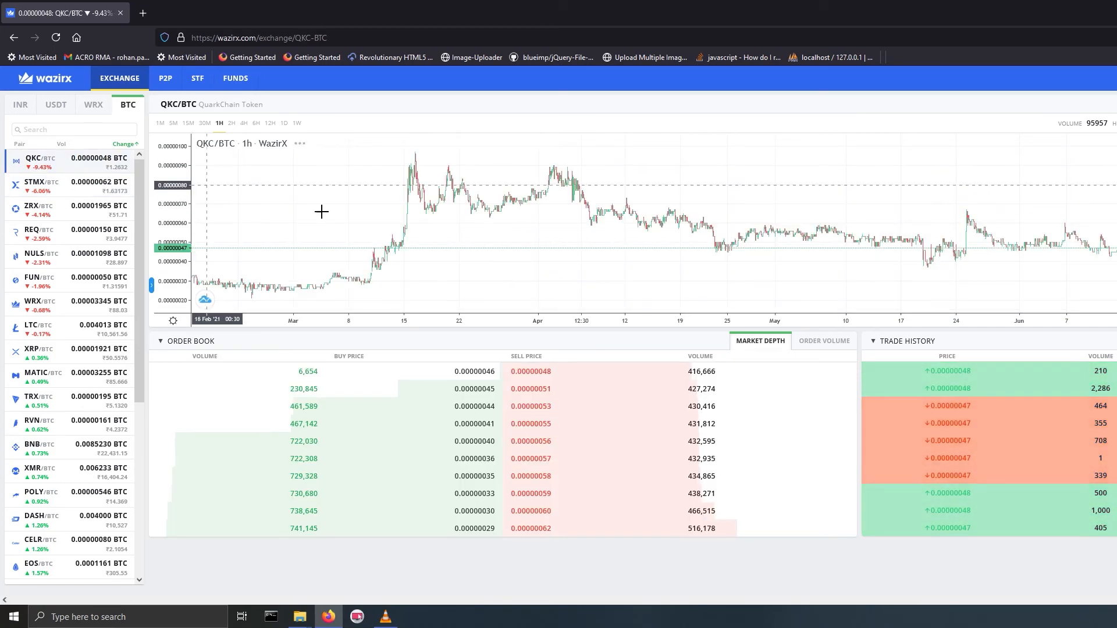